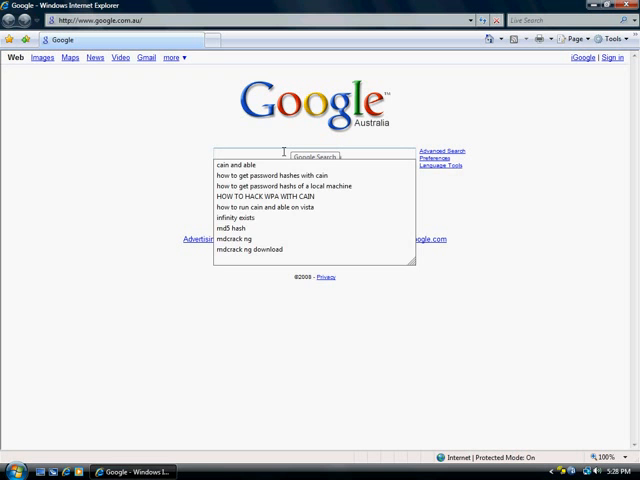
# Search Google for 'cain' to find the Cain & Abel setup download.
pyautogui.write('cain')
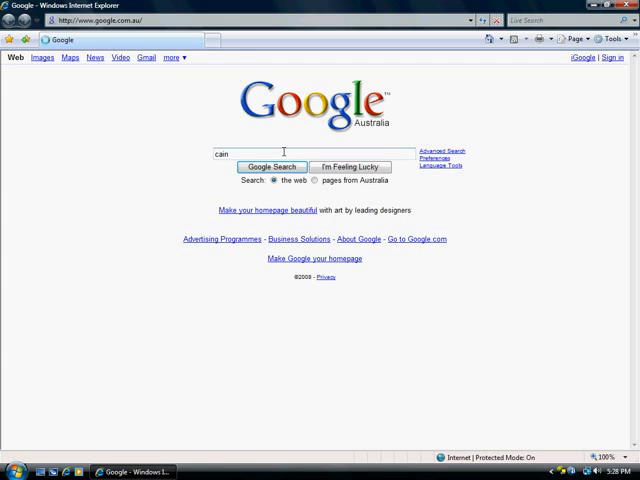
pyautogui.click(270, 166)
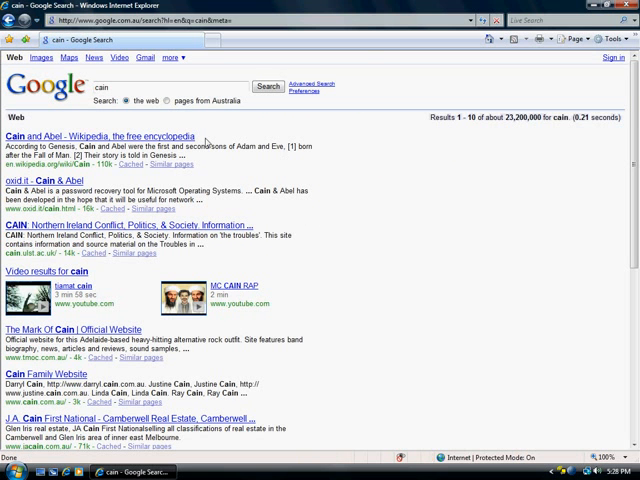
pyautogui.moveTo(68, 184)
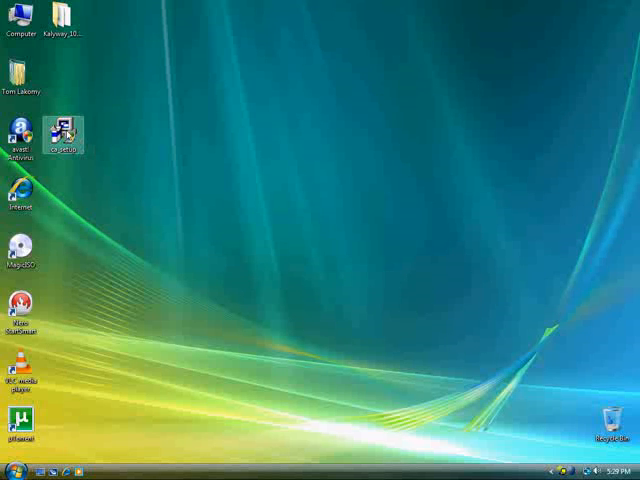
# Launch ca_setup.exe from the desktop centre with Run as administrator.
pyautogui.moveTo(64, 136); pyautogui.dragTo(228, 136)
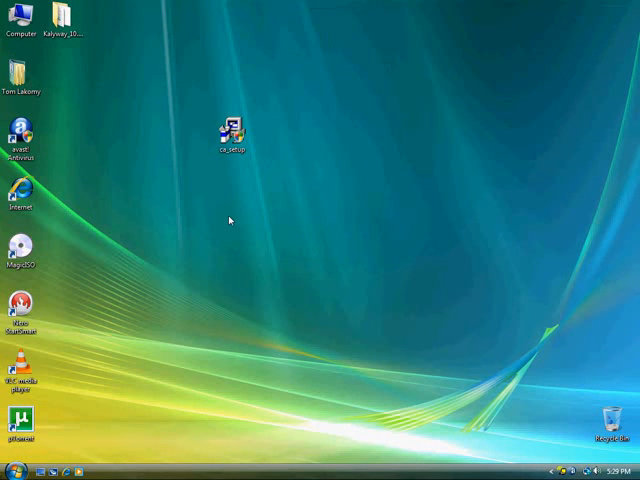
pyautogui.click(232, 132)
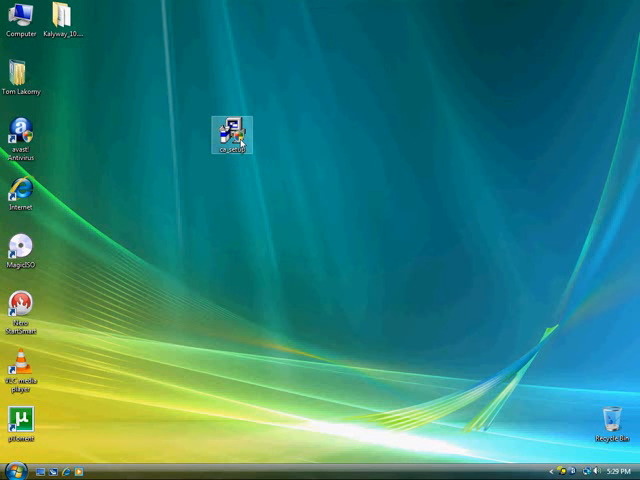
pyautogui.moveTo(230, 136)
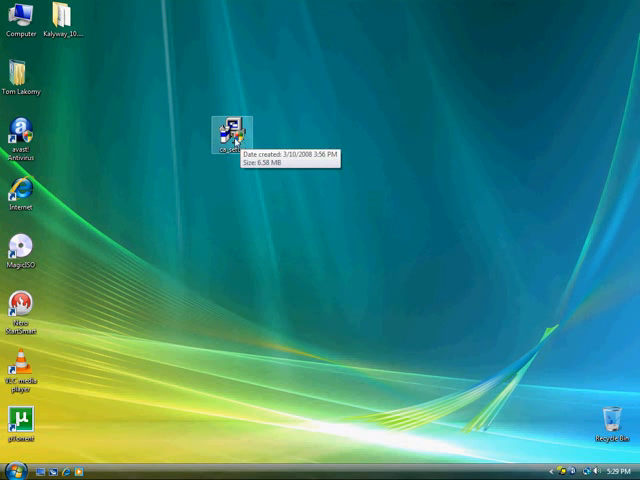
pyautogui.rightClick(232, 130)
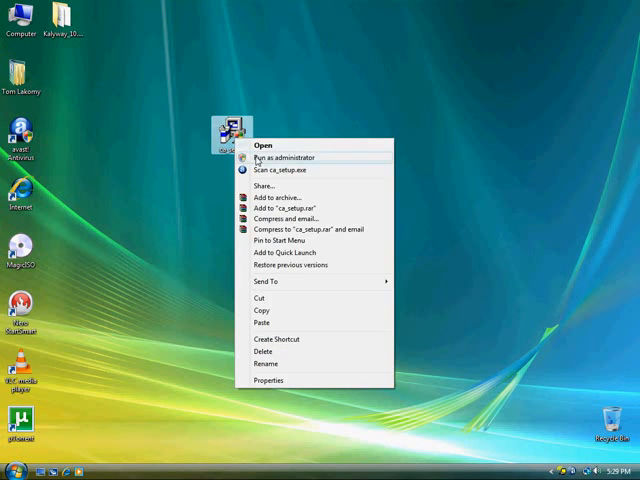
pyautogui.click(288, 152)
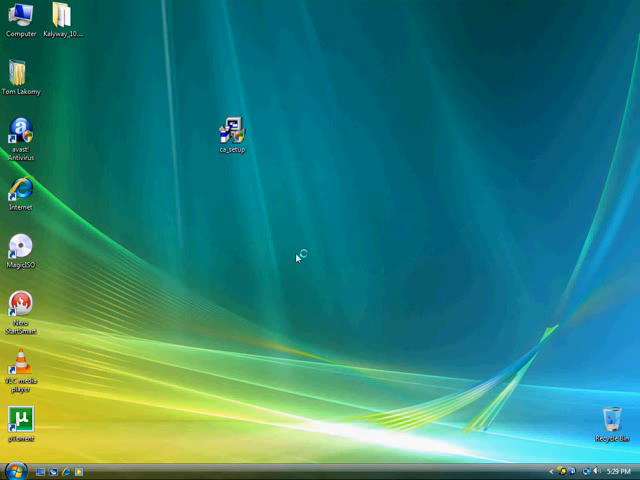
pyautogui.doubleClick(232, 128)
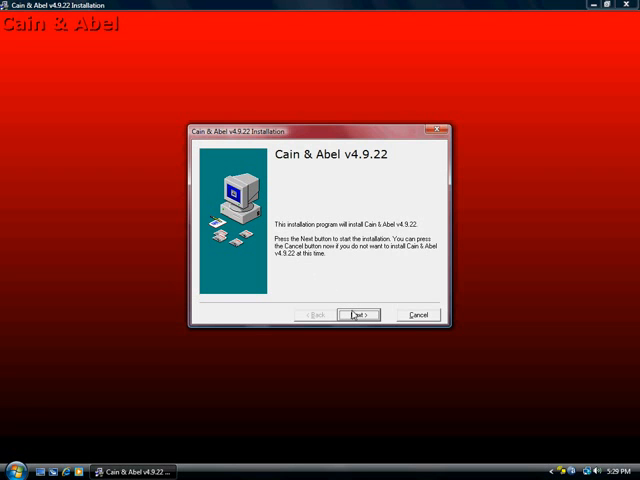
# Install Cain & Abel v4.9.22 to the default folder and finish, reaching the WinPcap prompt.
pyautogui.click(356, 314)
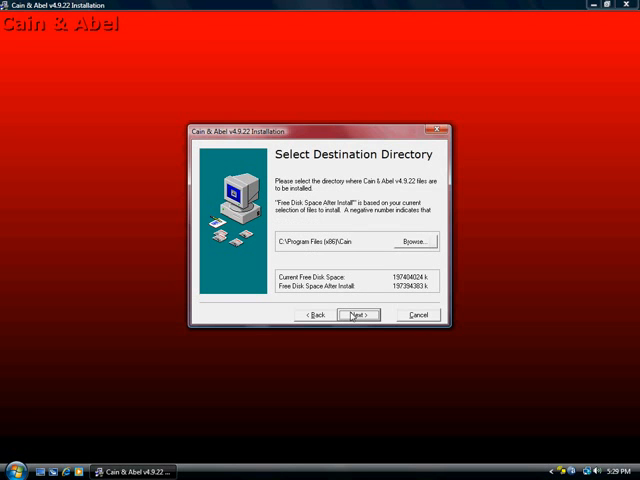
pyautogui.click(356, 316)
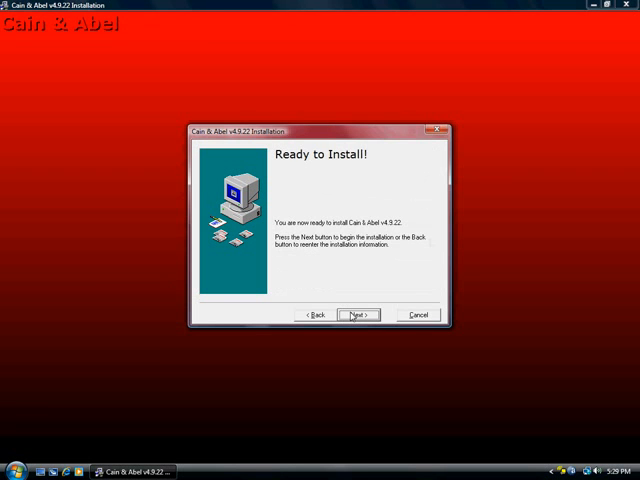
pyautogui.click(356, 314)
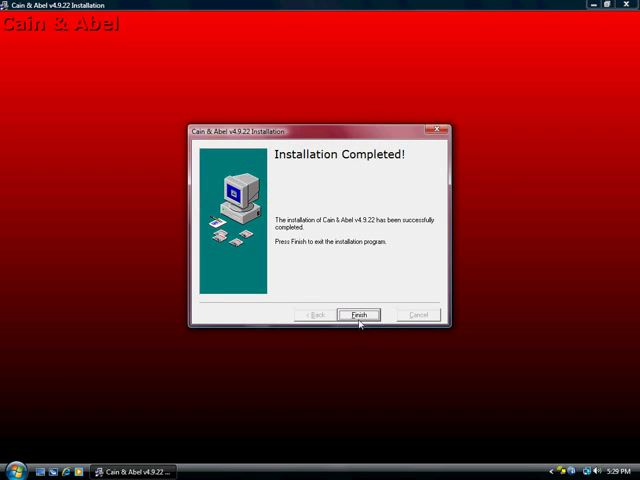
pyautogui.click(360, 316)
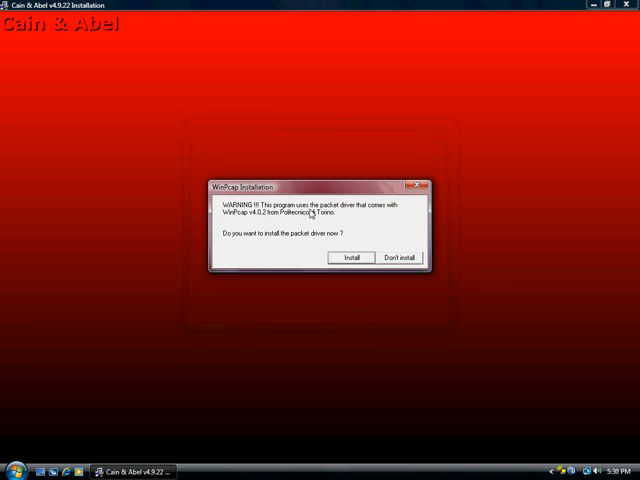
# Agree to install WinPcap 4.0.2, force it over the existing copy and continue through its wizard.
pyautogui.click(348, 256)
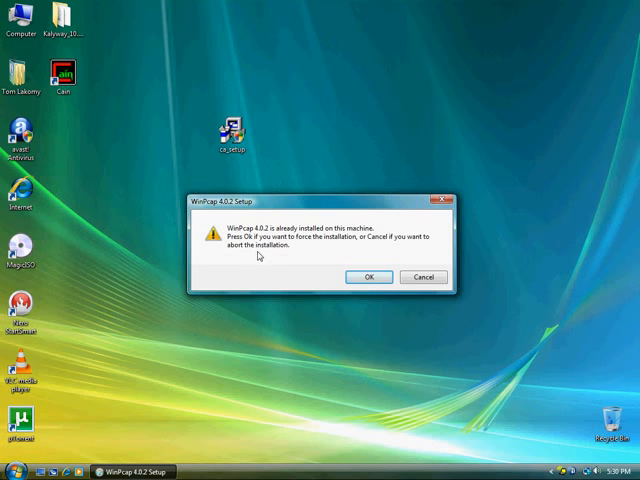
pyautogui.moveTo(336, 284)
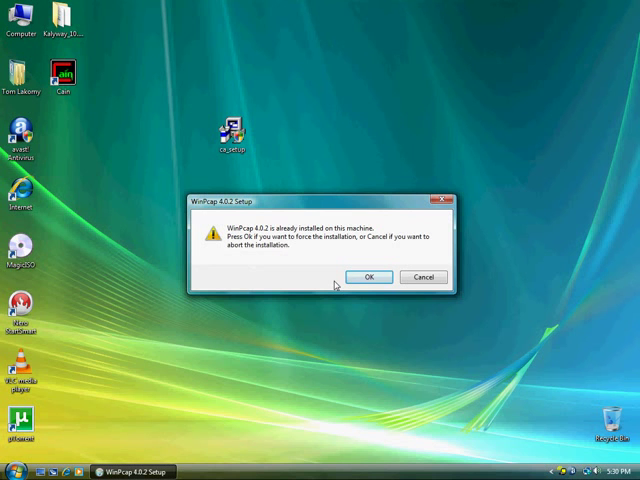
pyautogui.moveTo(274, 242)
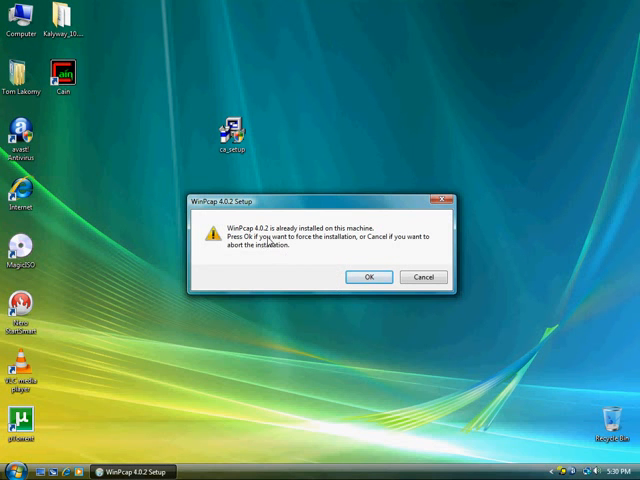
pyautogui.click(368, 276)
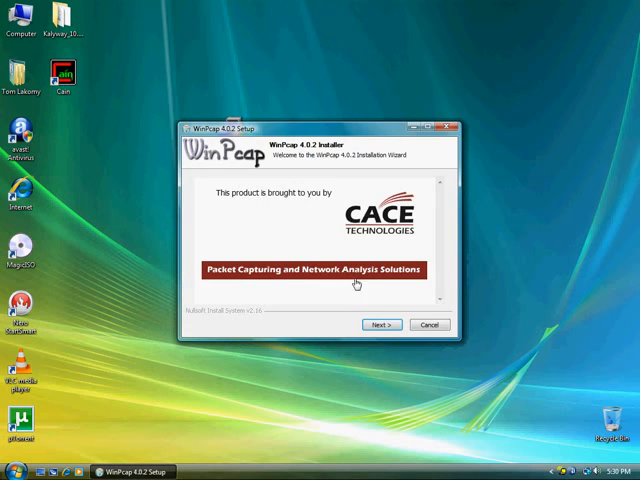
pyautogui.click(380, 324)
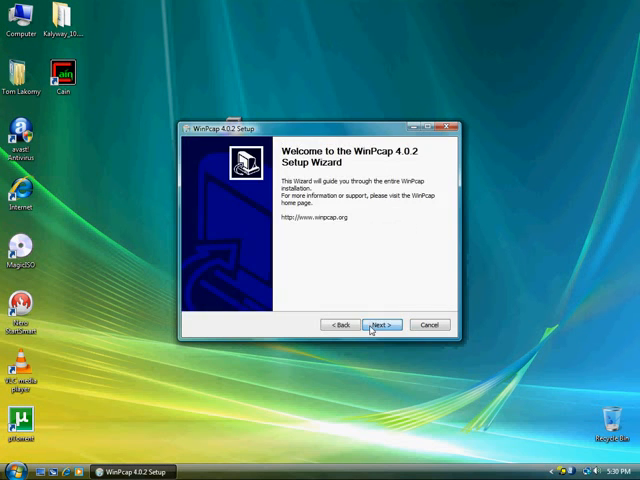
pyautogui.click(382, 324)
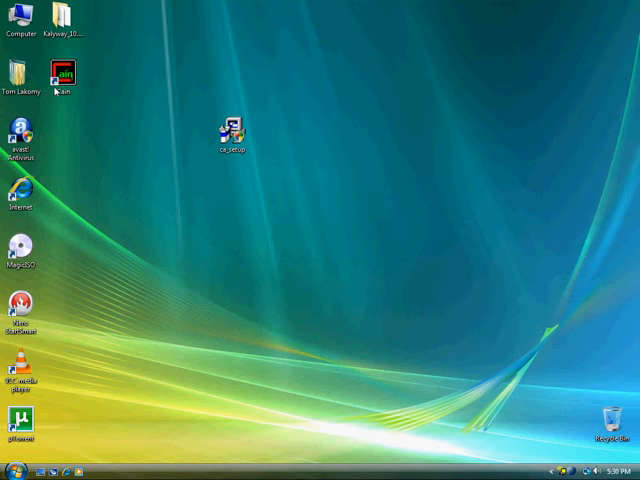
# Launch Cain from its desktop shortcut and acknowledge the Administrator privileges warning.
pyautogui.click(64, 72)
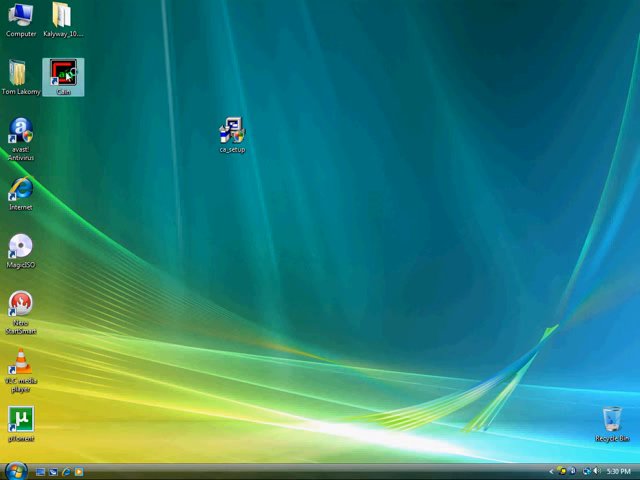
pyautogui.doubleClick(64, 72)
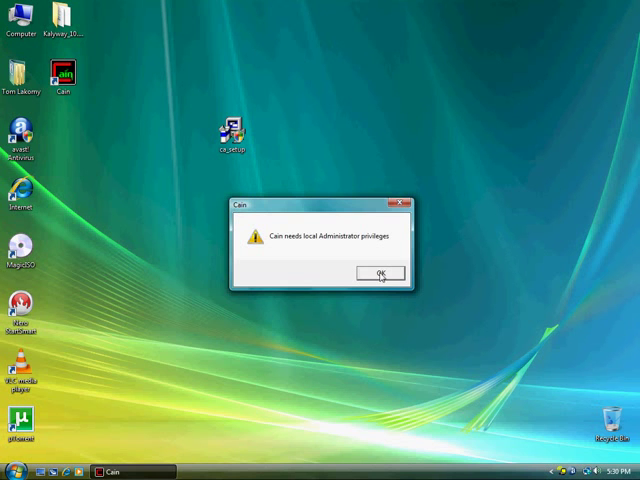
pyautogui.click(384, 272)
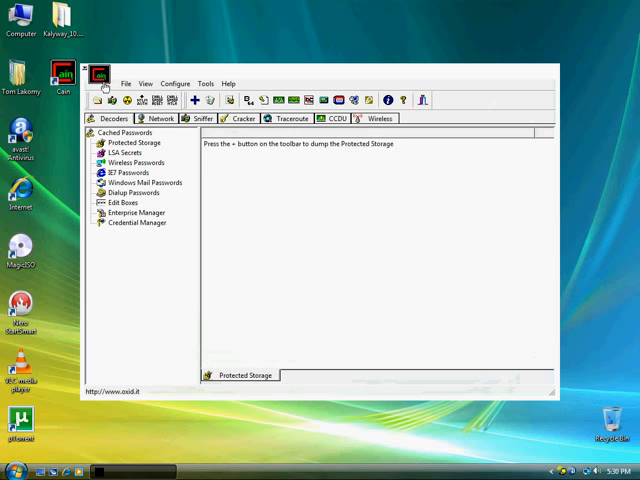
pyautogui.moveTo(568, 84)
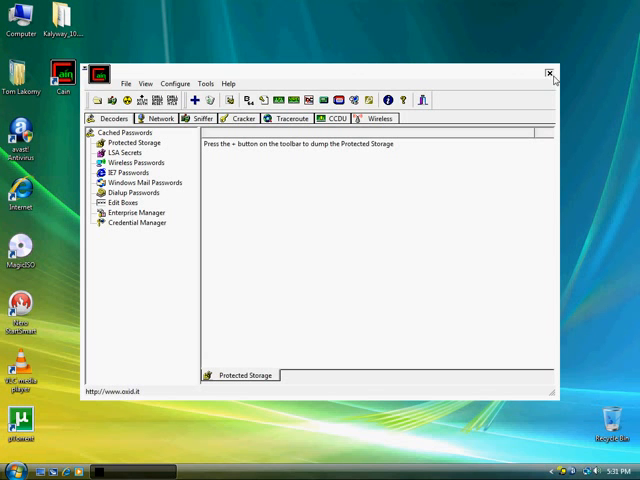
pyautogui.moveTo(540, 72)
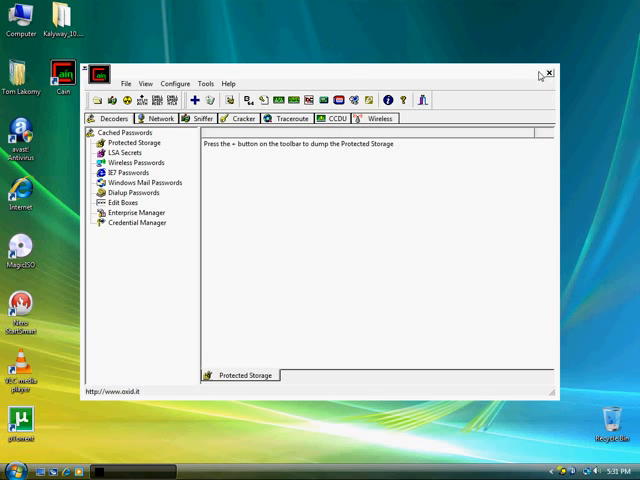
# Close the Cain window and confirm Yes to exit.
pyautogui.click(548, 72)
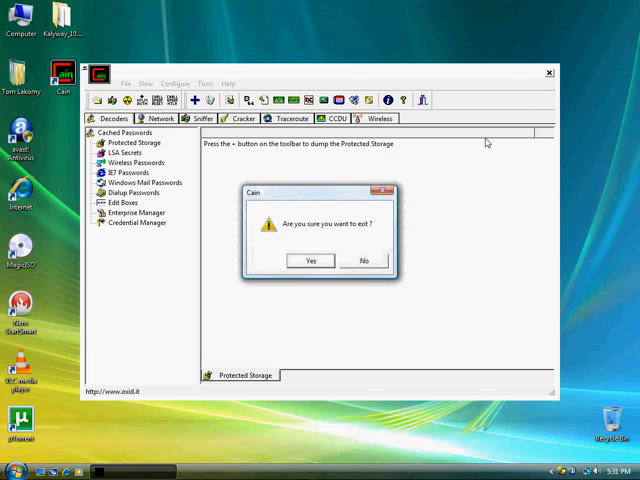
pyautogui.click(310, 260)
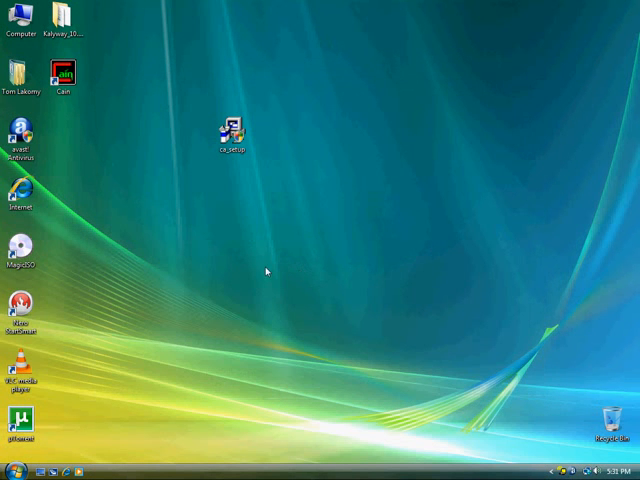
pyautogui.moveTo(208, 272)
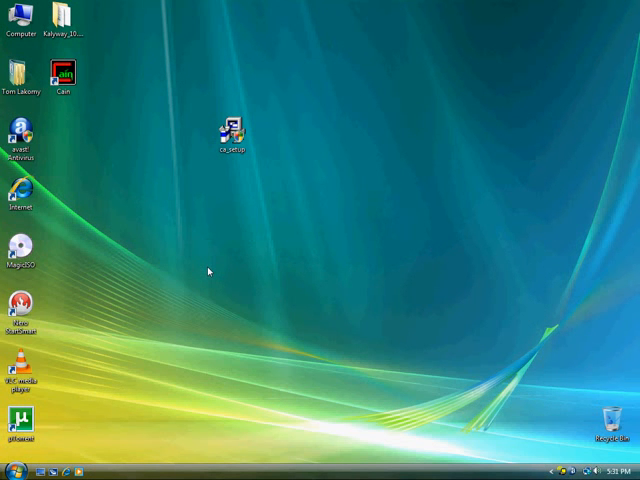